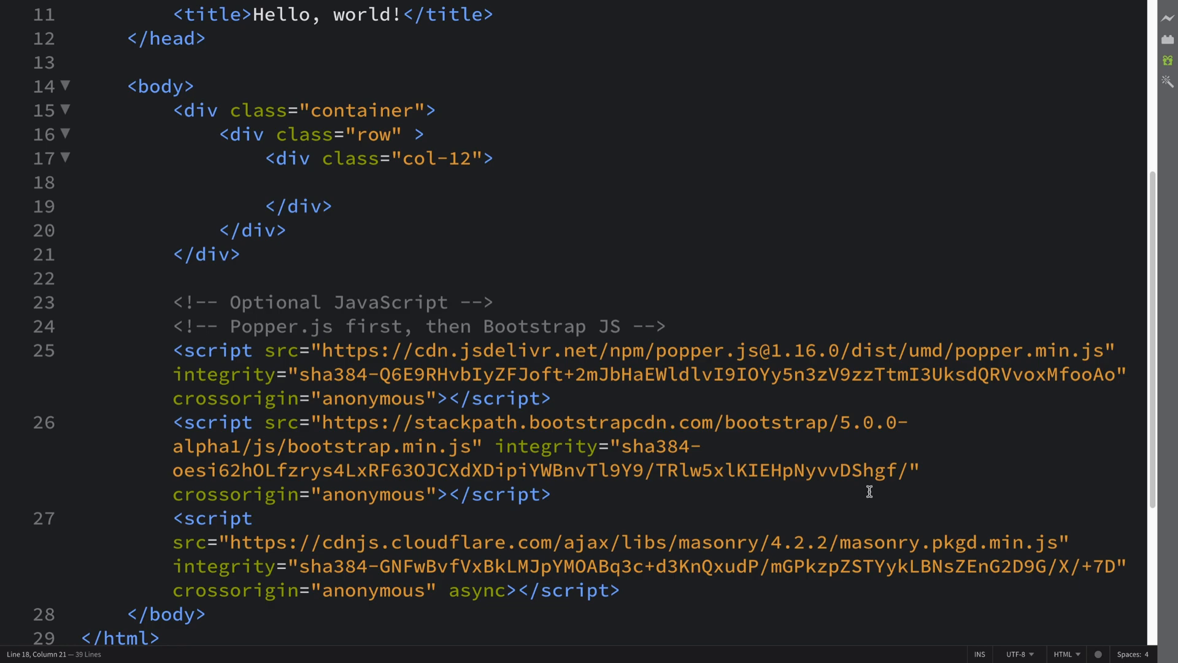
# Step: On line 18, write <button type="button" class="close" aria-label="Close"> inside the col-12 div
pyautogui.click(313, 182)
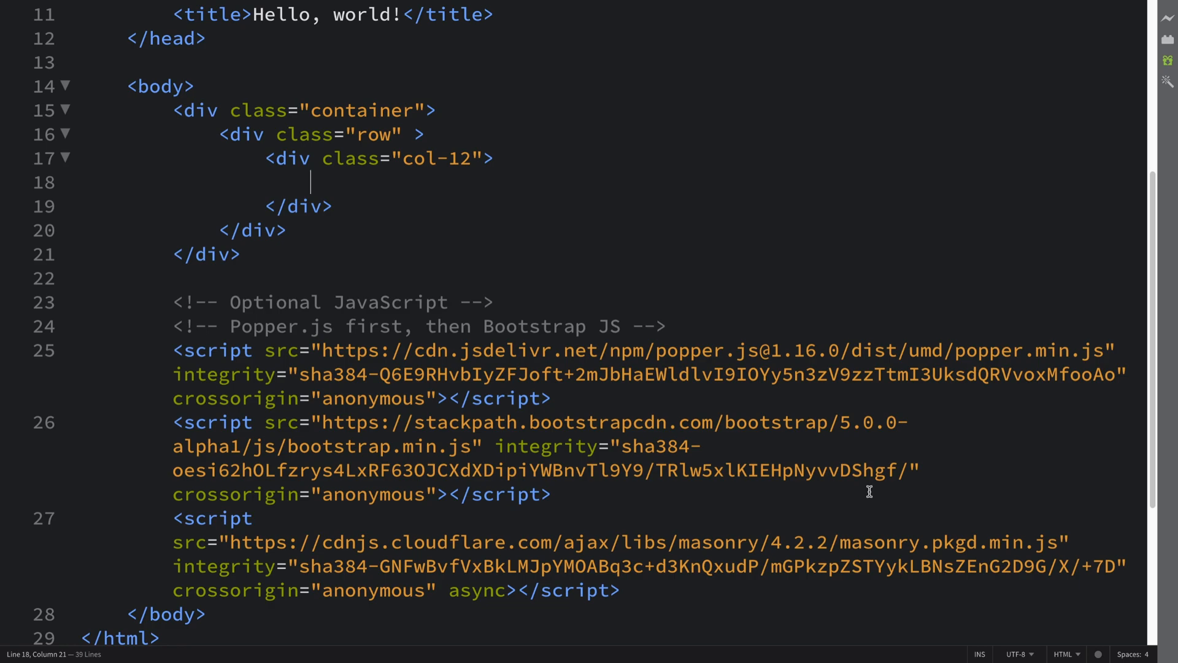
pyautogui.write('<button')
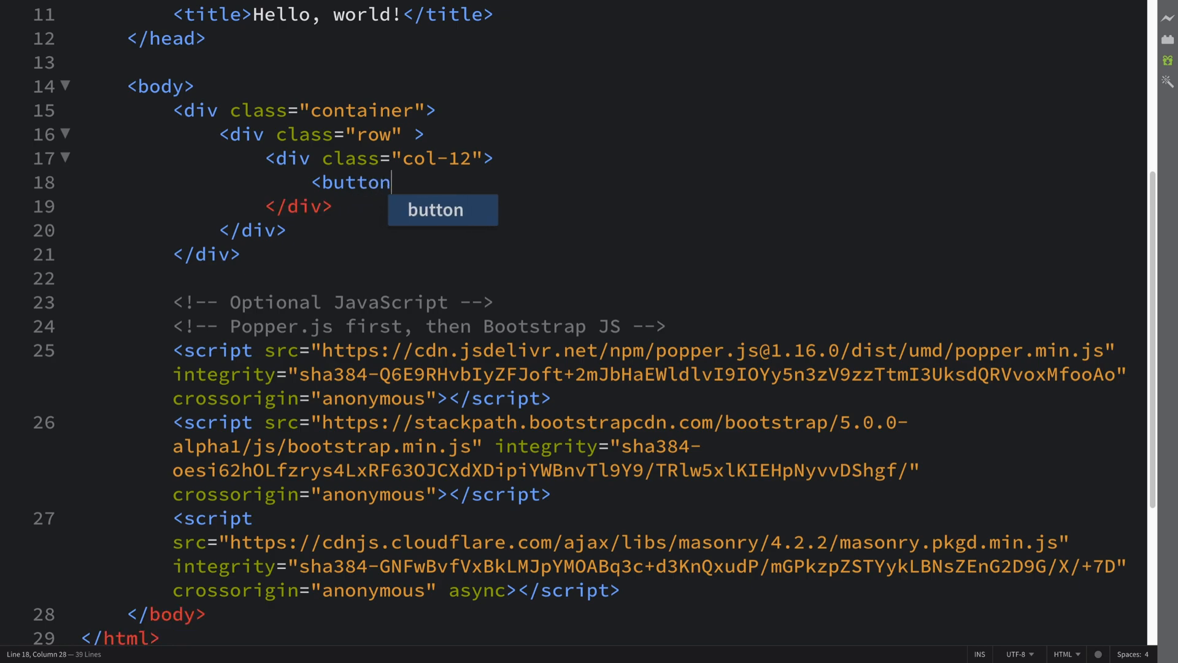
pyautogui.write('type="butt')
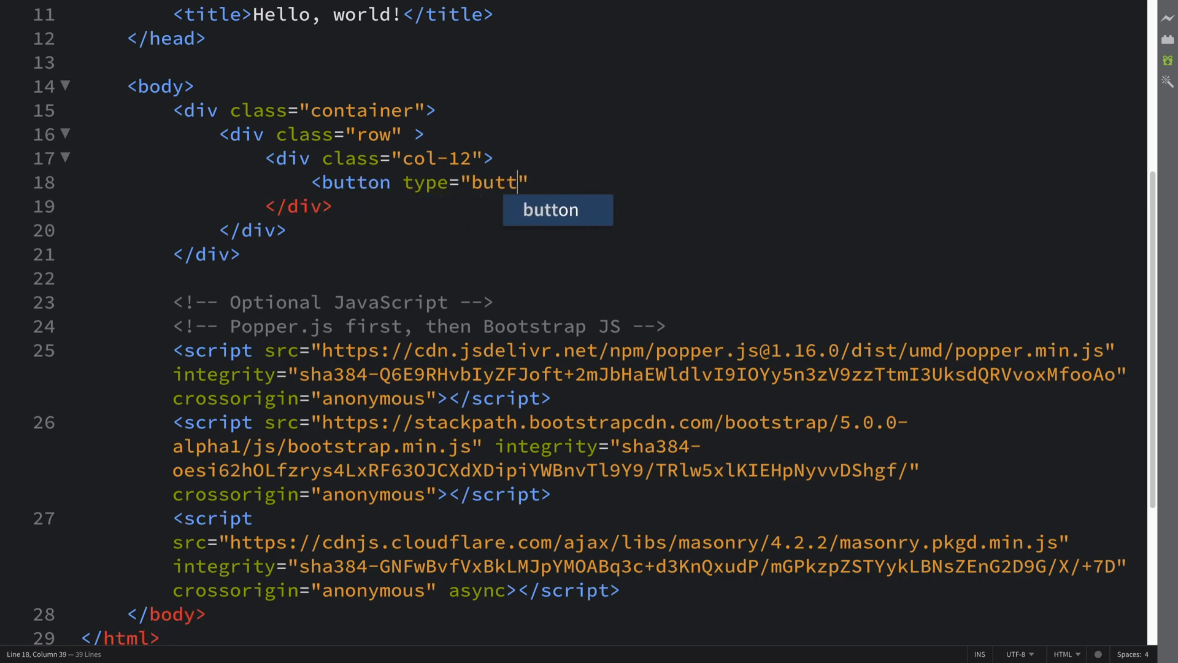
pyautogui.write('on" cla')
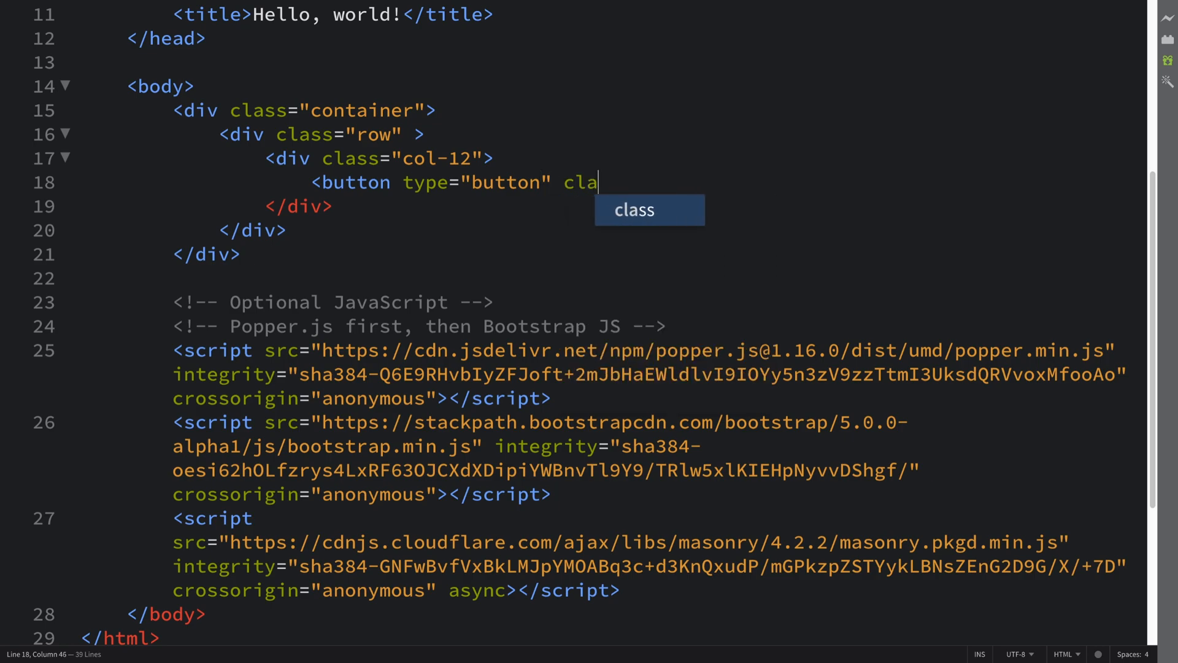
pyautogui.write('ss="c')
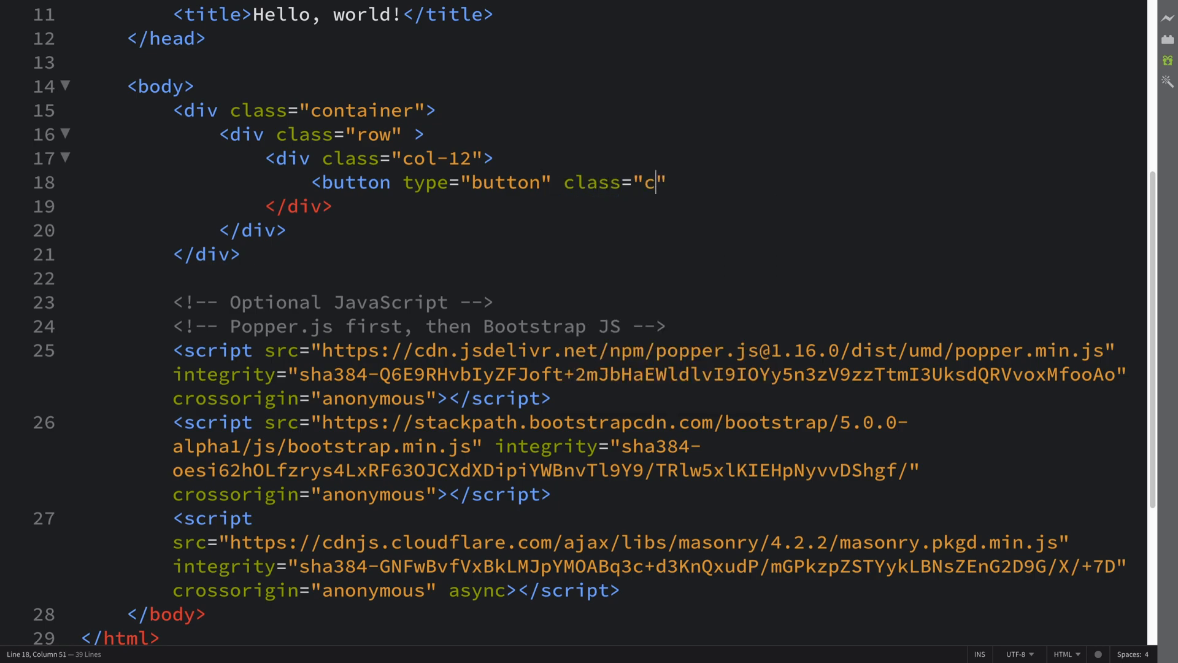
pyautogui.write('lose')
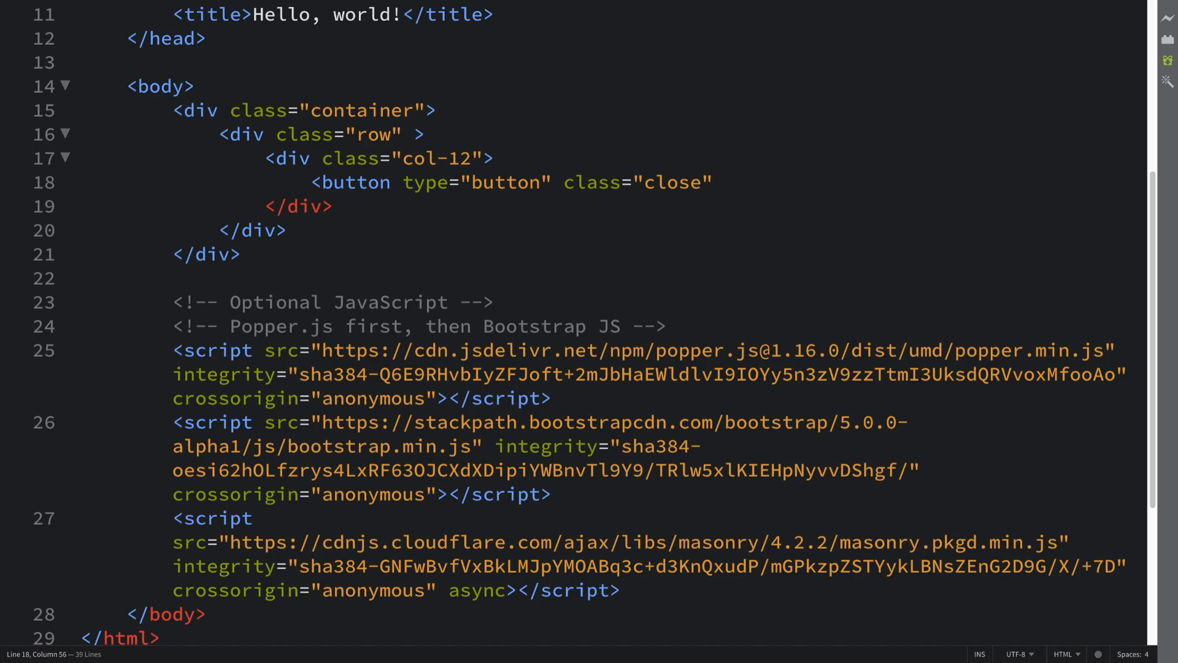
pyautogui.write('aria-label=""')
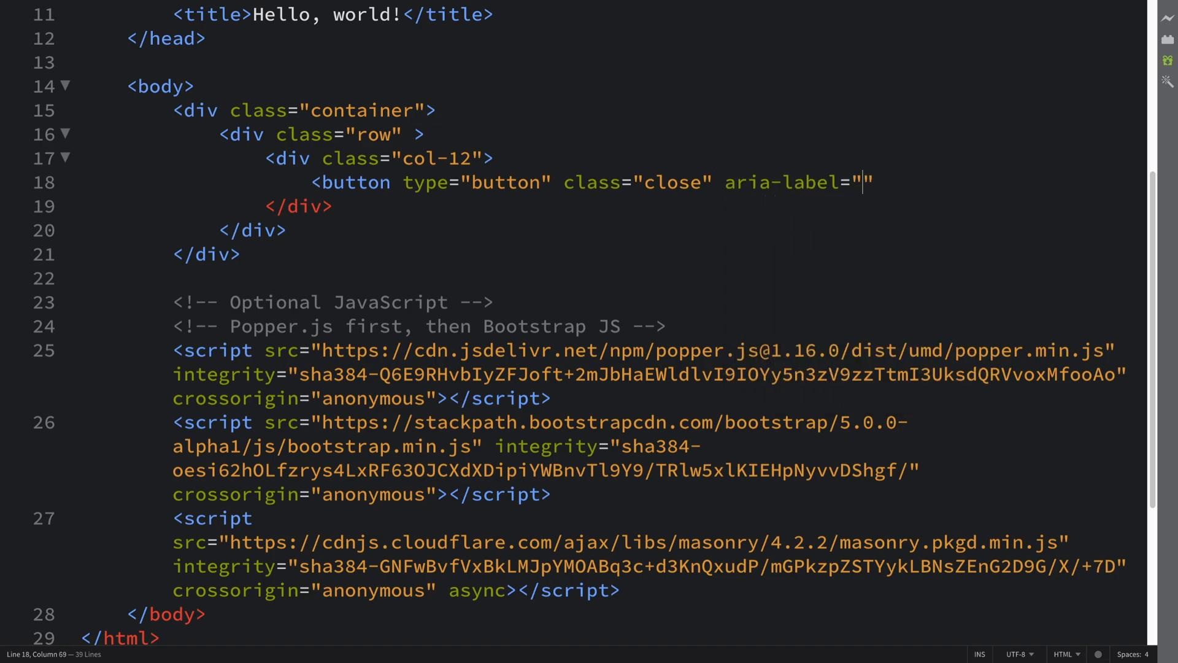
pyautogui.write('Close')
pyautogui.write('<span></span>')
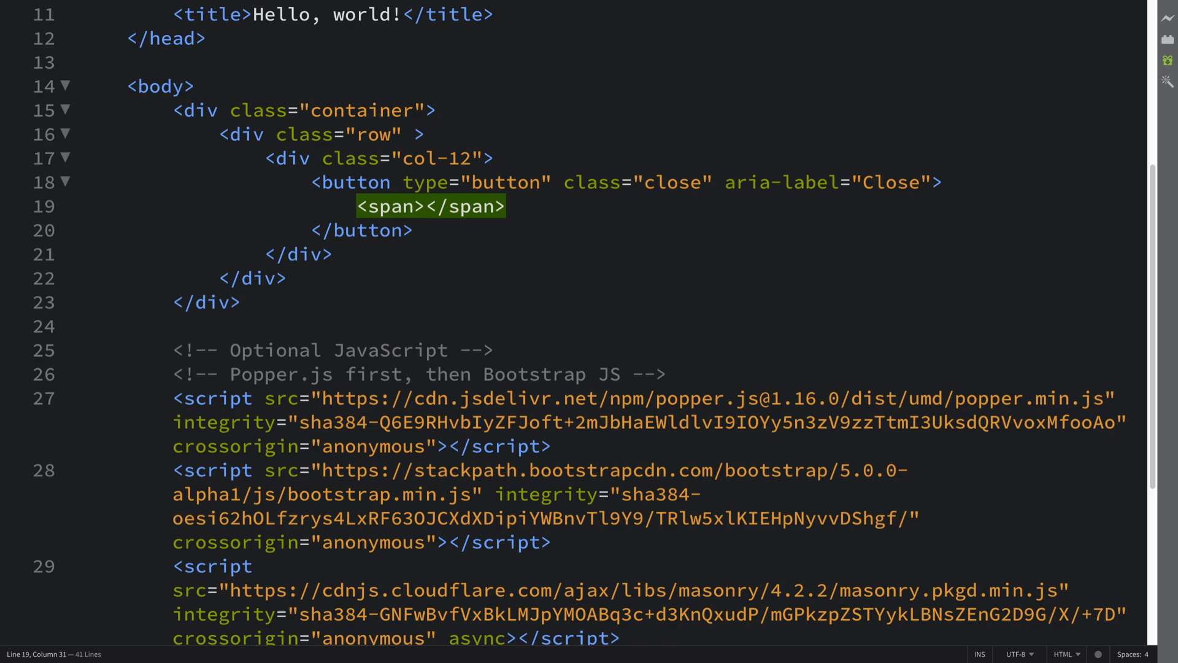
# Step: Give the button's span aria-hidden="true" and put &times; inside it
pyautogui.write('aria-')
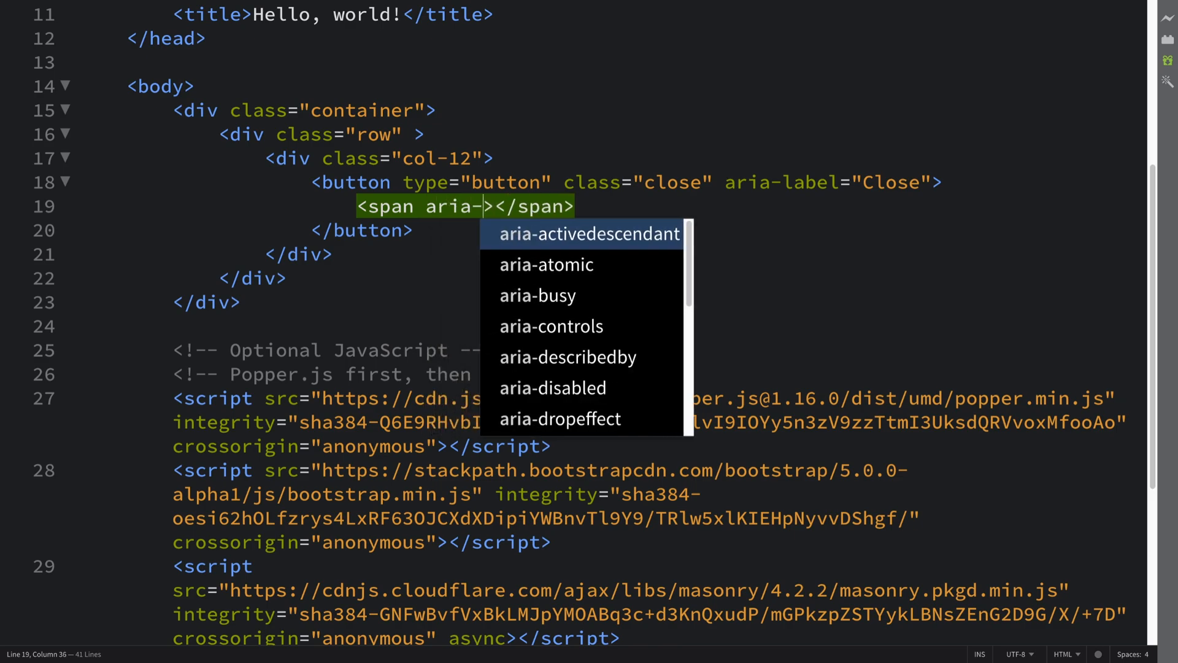
pyautogui.write('hidden=')
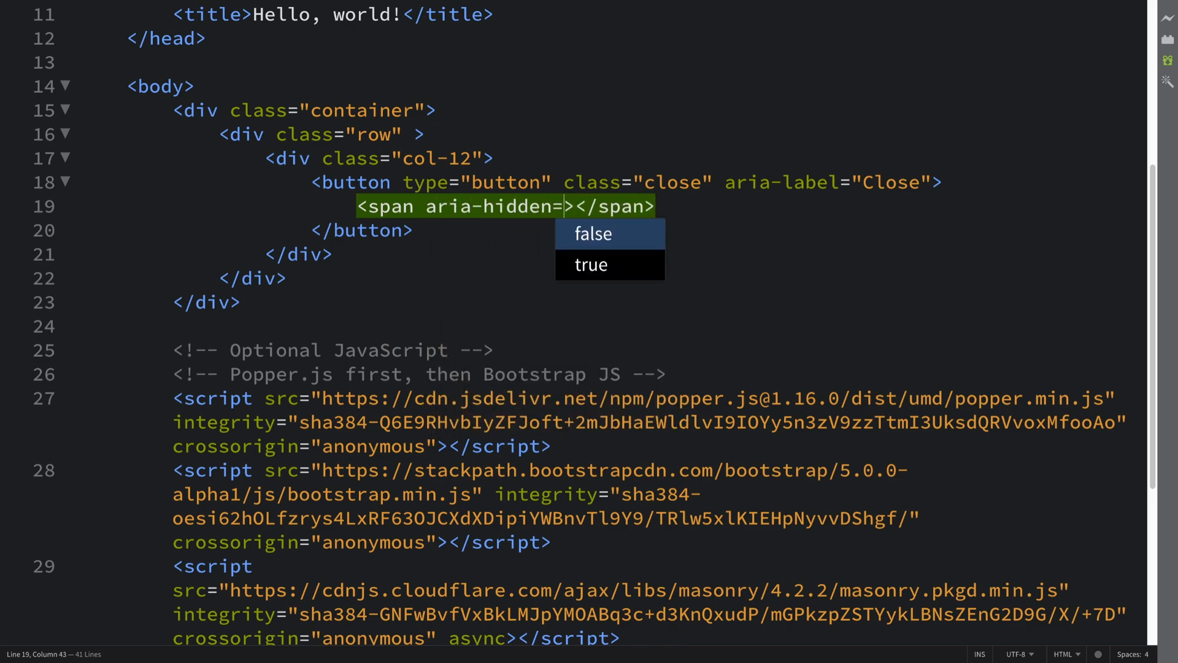
pyautogui.click(590, 265)
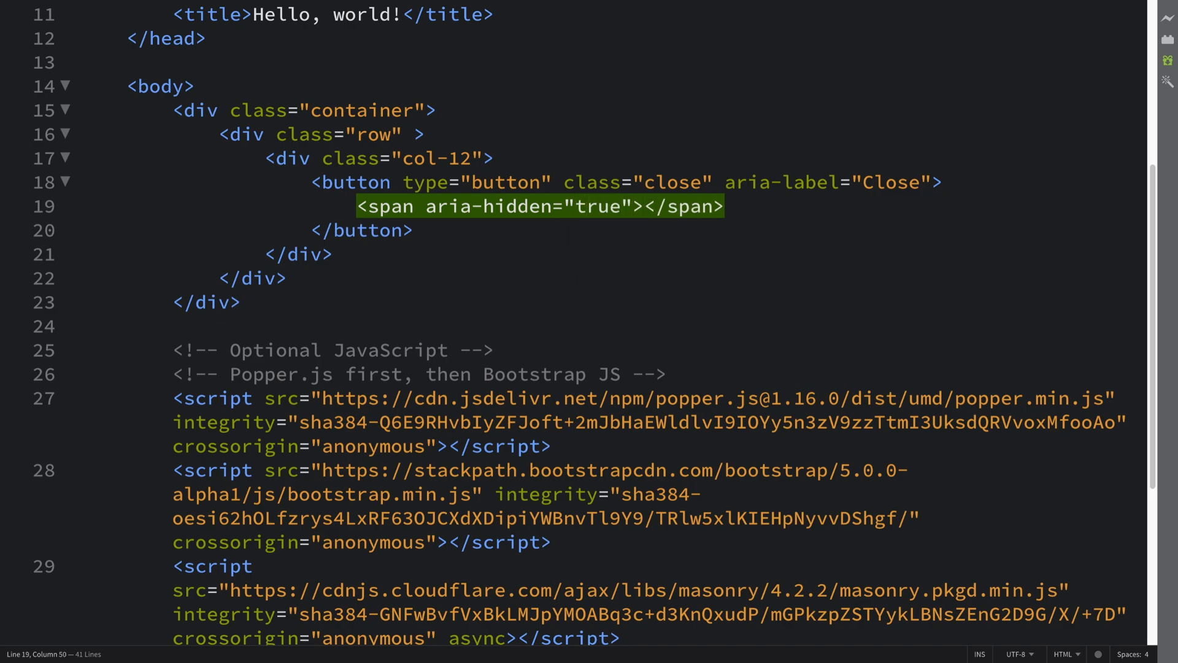
pyautogui.write('&')
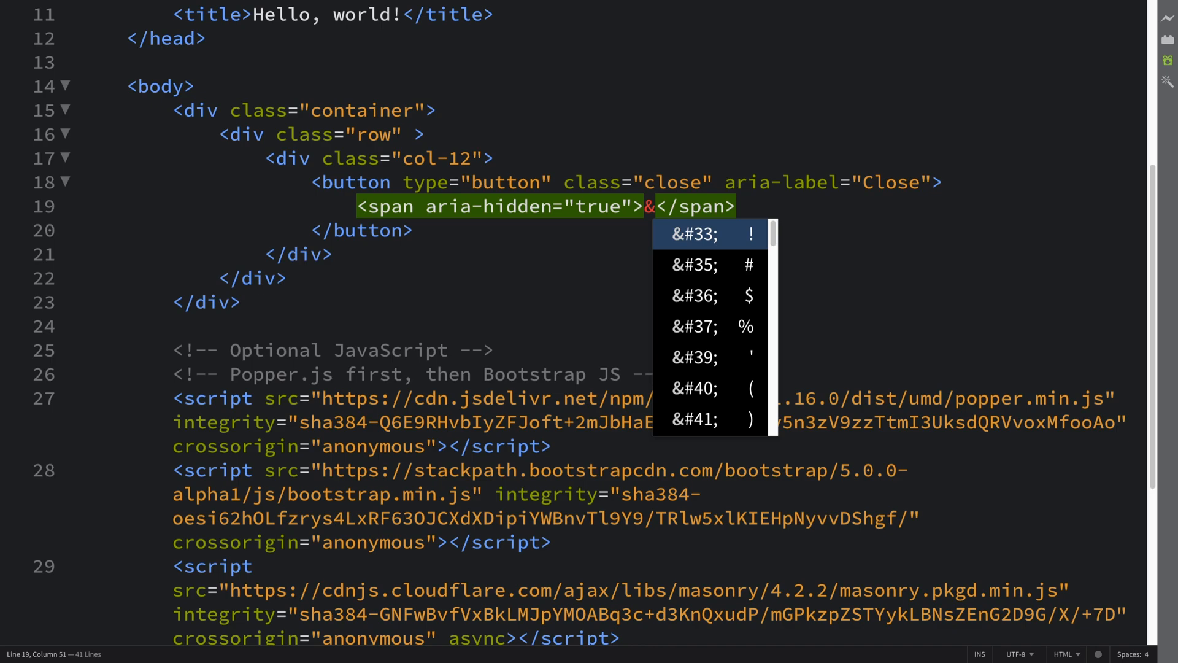
pyautogui.write('times;')
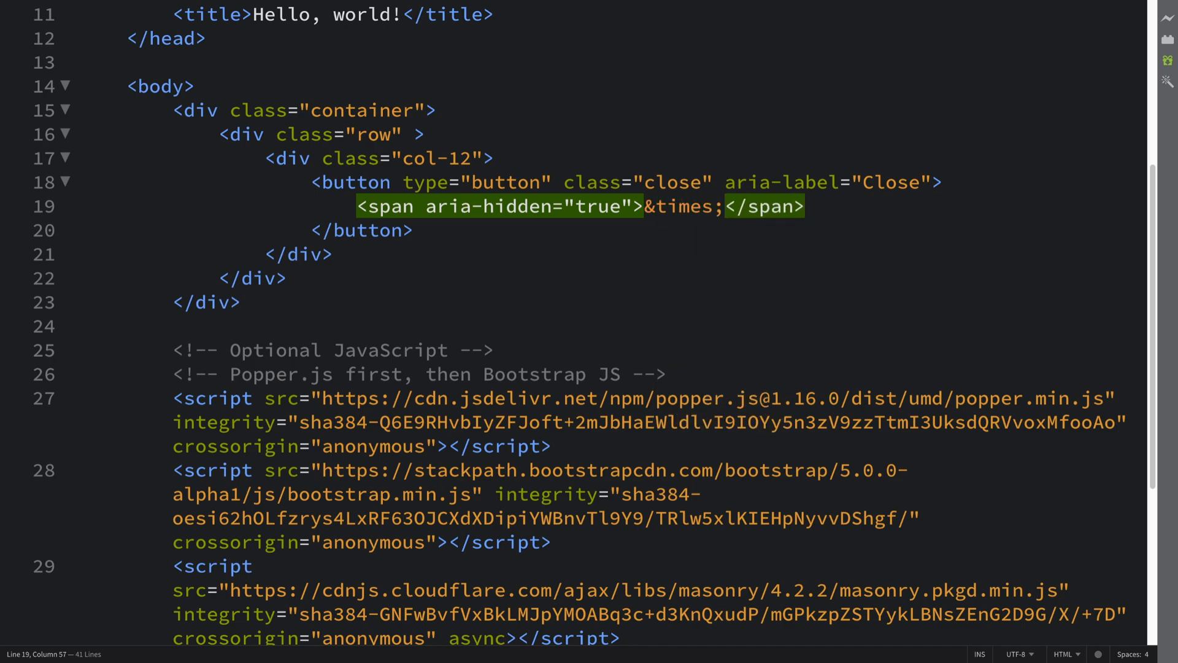